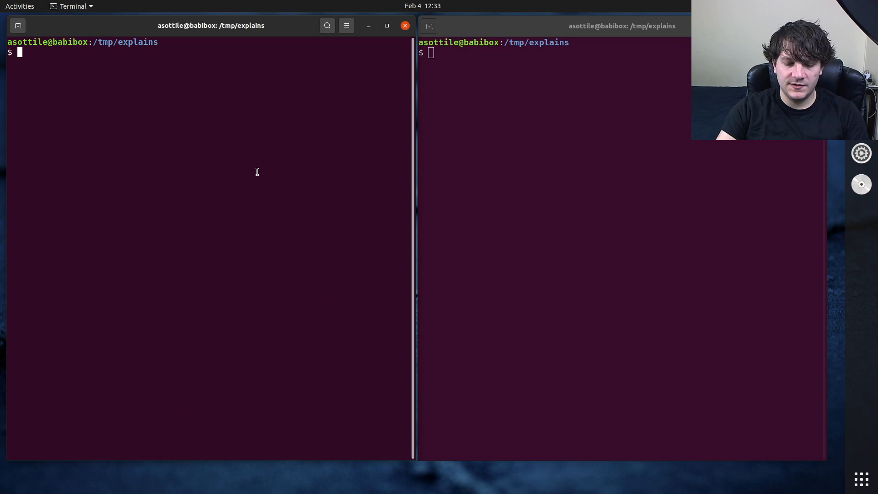
# Step: Launch the Python 3 interpreter with python3 in the explains directory
pyautogui.write('python3')
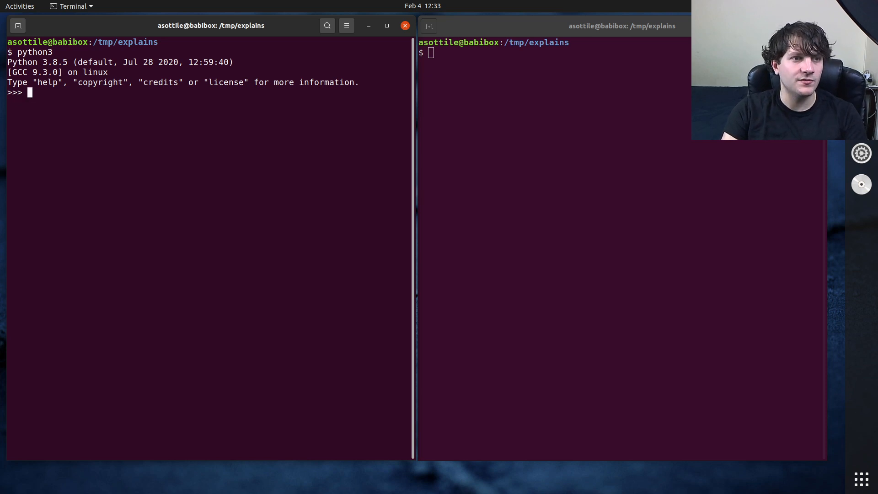
# Step: Run 'foo bar baz'.split(' ') and double-space variants, showing the trailing empty strings they produce
pyautogui.write("'foo b")
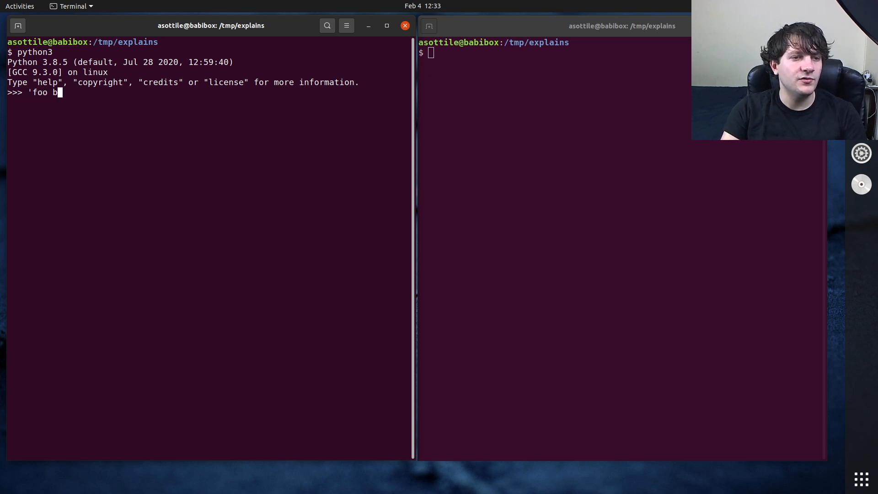
pyautogui.write("ar baz'.split")
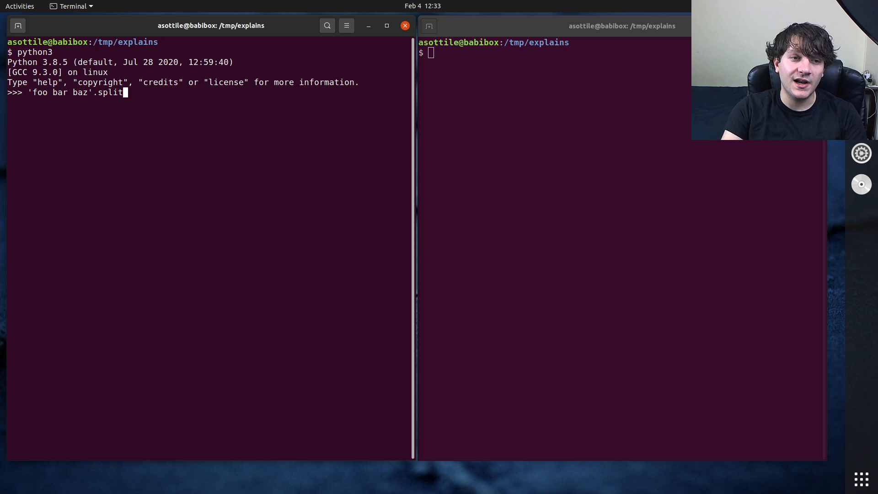
pyautogui.write("(' ')")
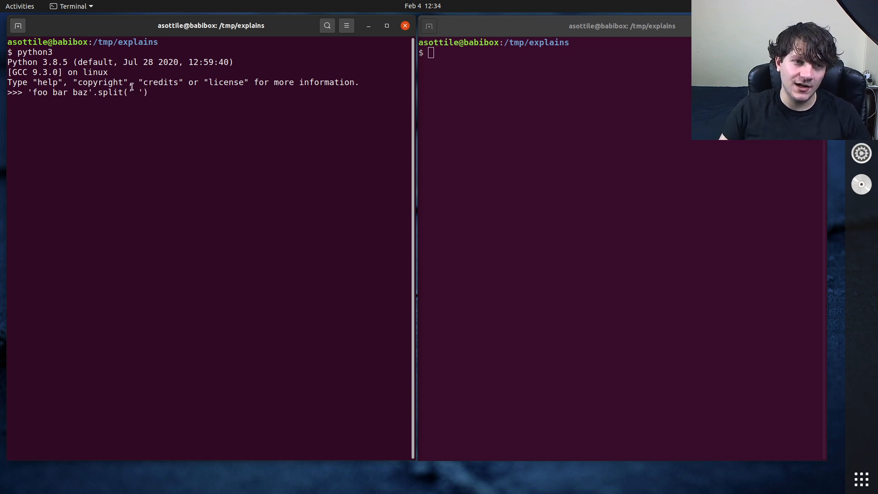
pyautogui.doubleClick(133, 92)
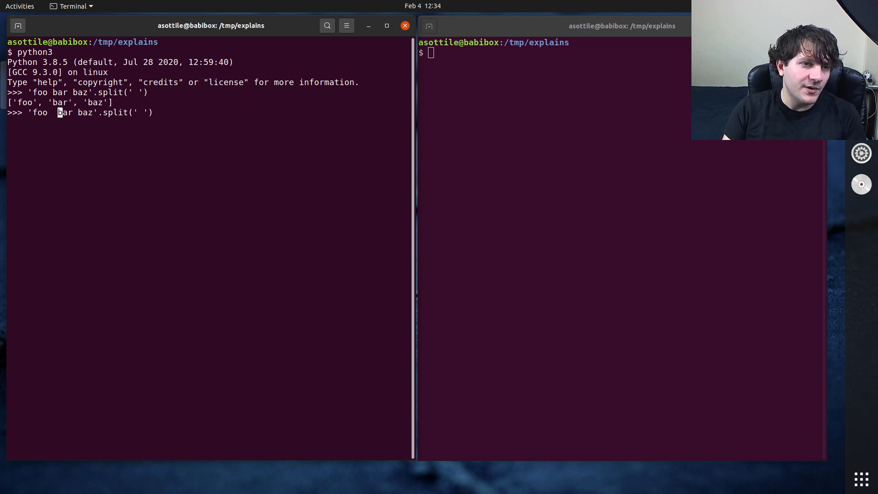
pyautogui.write('" "')
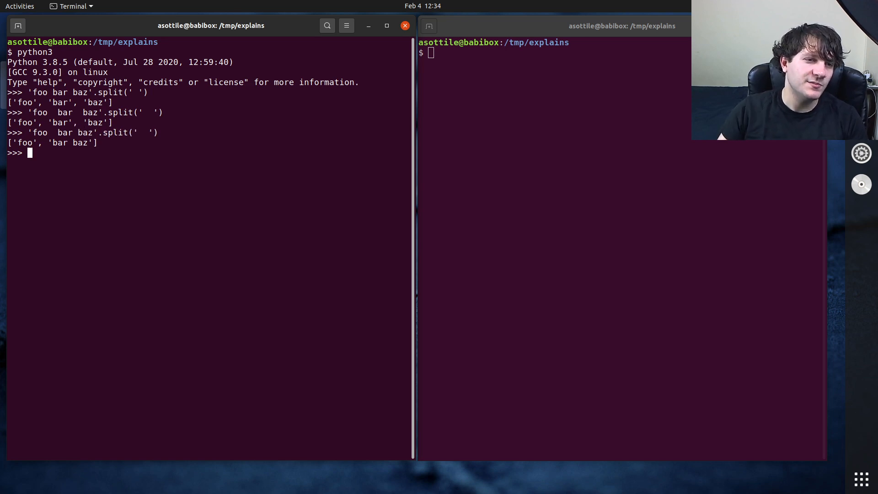
pyautogui.doubleClick(73, 143)
pyautogui.write("'foo  bar baz  '.split('  ')")
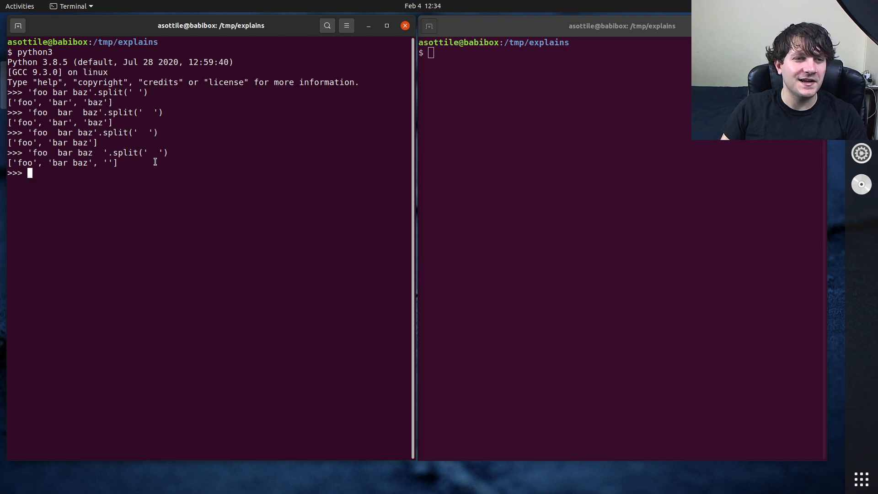
pyautogui.moveTo(195, 155)
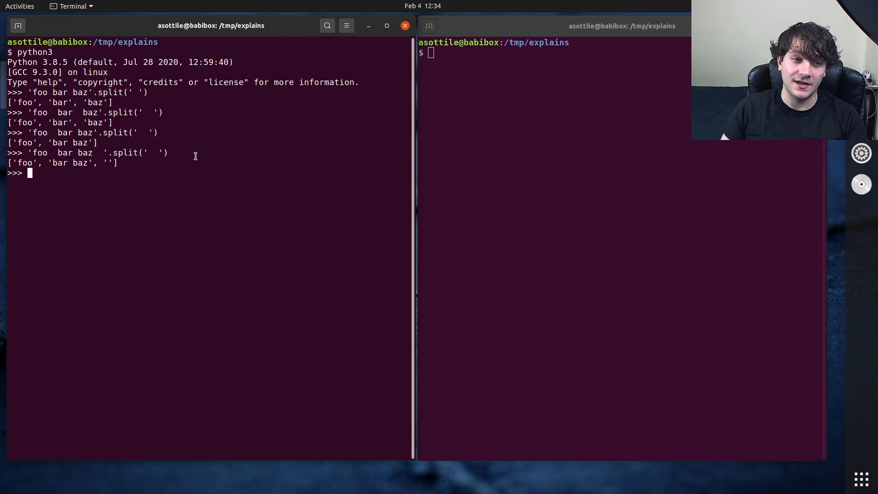
# Step: Split ' foo bar baz ' on an explicit double-space separator to show the empty pieces it leaves
pyautogui.write("'foo  bar baz  '.split('  ')")
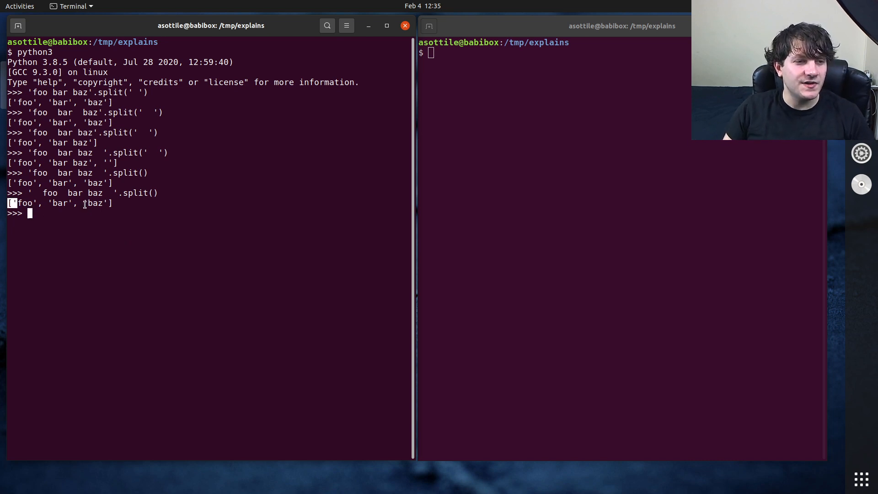
pyautogui.write("'foo  bar baz  '.split('  ')")
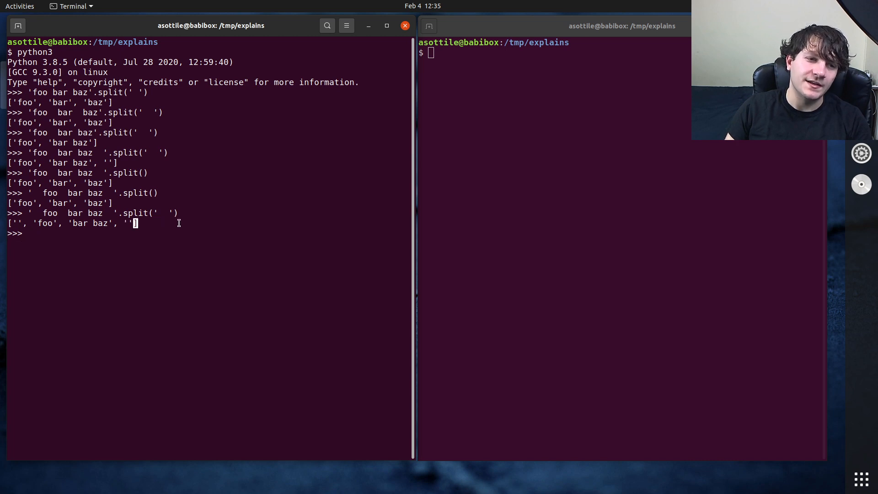
pyautogui.press('Return')
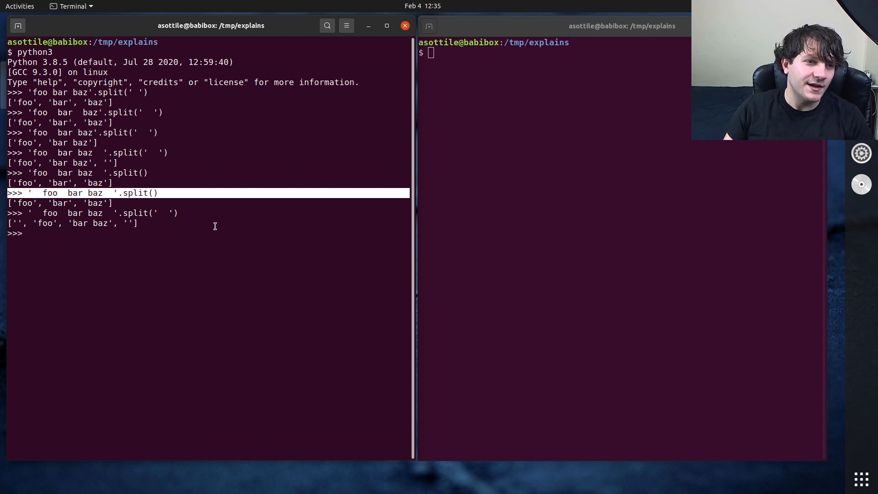
pyautogui.press('Return')
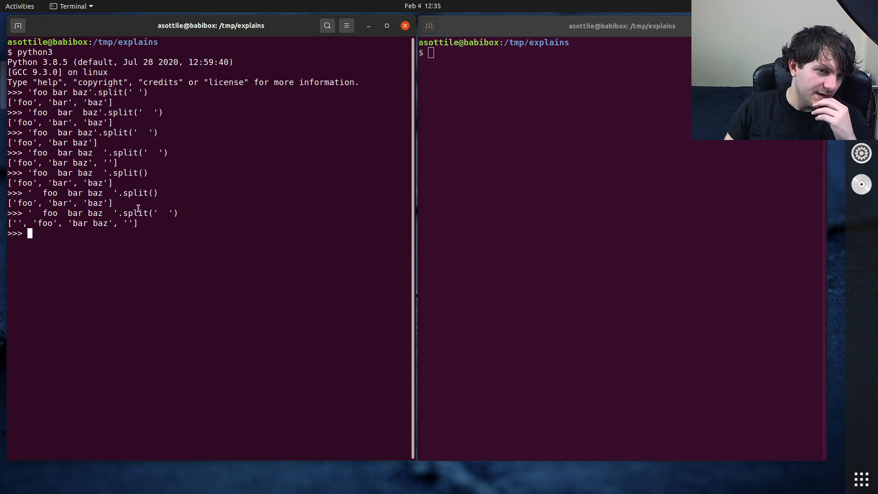
# Step: Show argument-free split discarding leading, trailing and \t \n \f whitespace
pyautogui.write("'  foo  bar baz  '.split()")
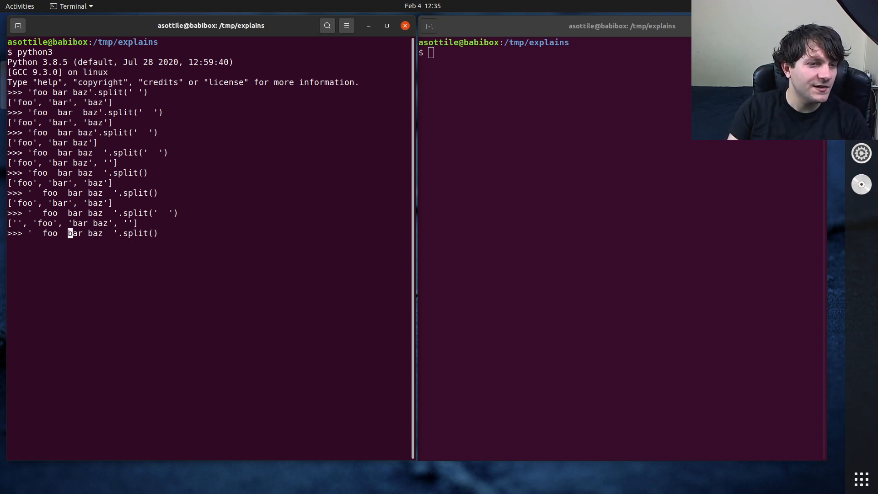
pyautogui.write('\\T')
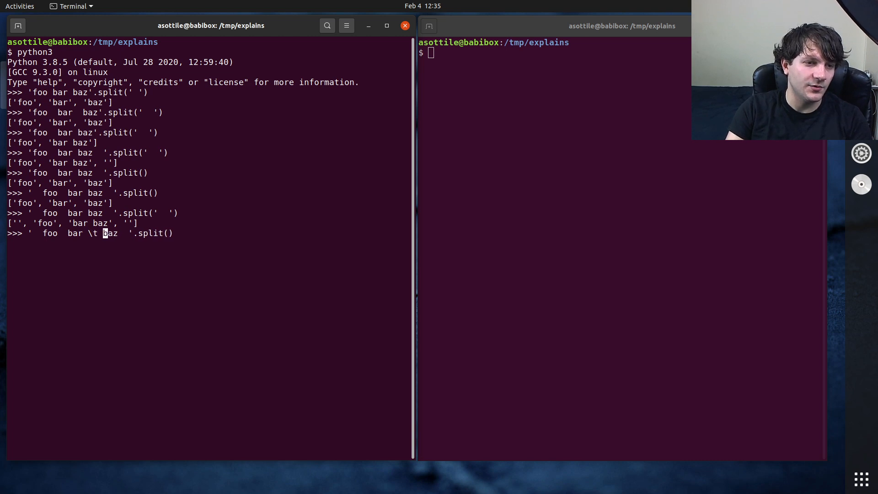
pyautogui.write('\\n \\f')
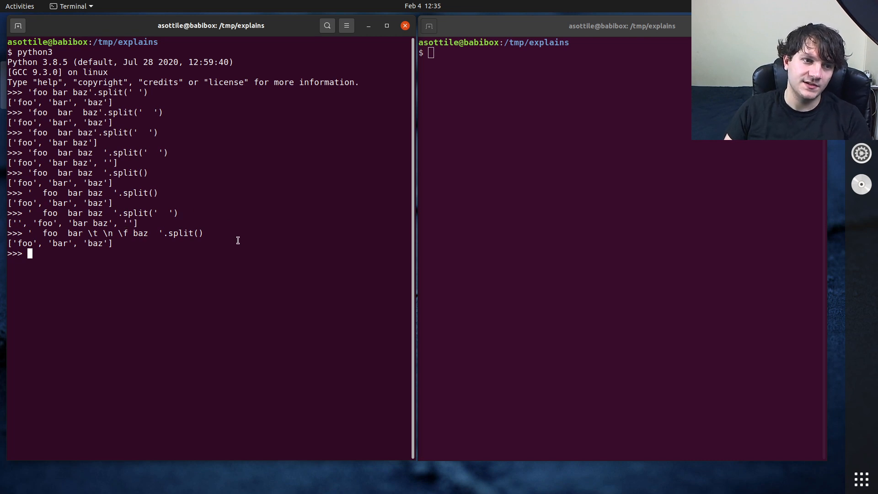
# Step: Define split_like_no_arg(s, split_str) starting with lst = s.split(split_str)
pyautogui.write('def spl')
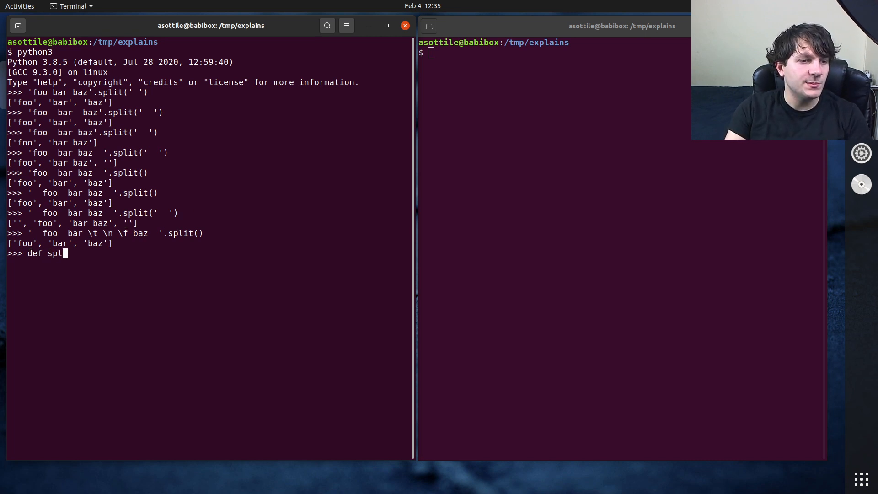
pyautogui.write('it_like_no_arg')
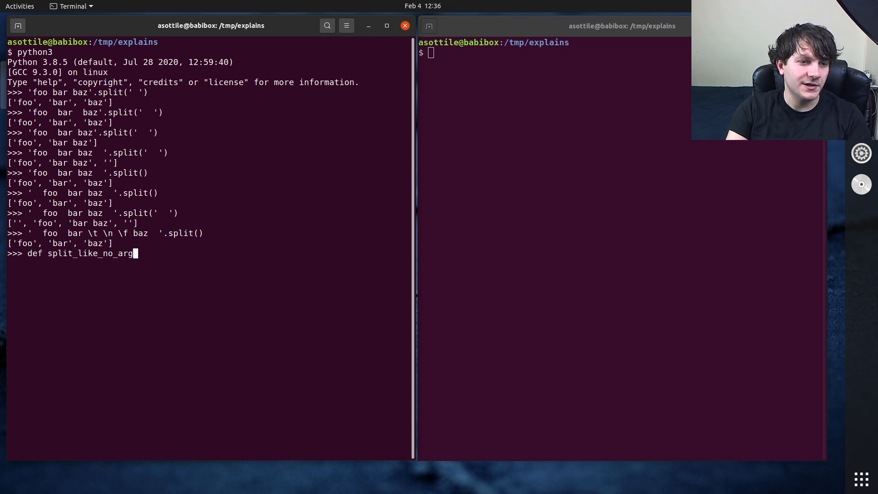
pyautogui.write('(s, split_str):')
pyautogui.write('lst =')
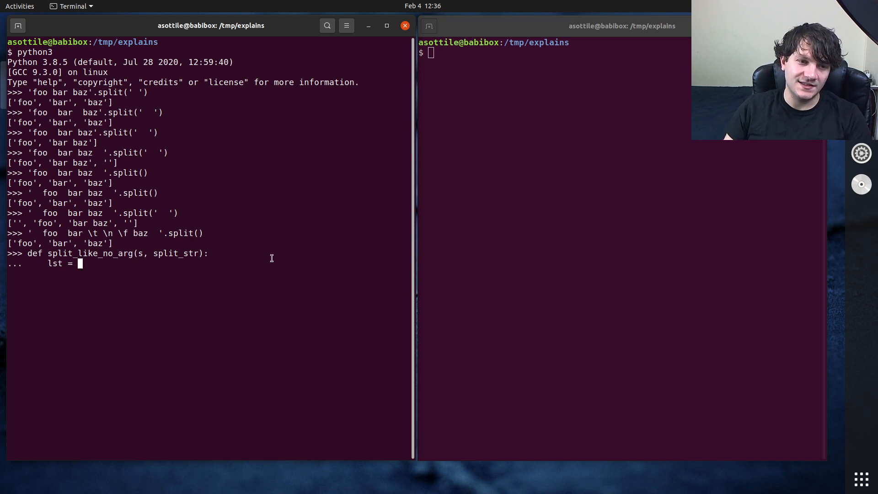
pyautogui.write('s.split(split_')
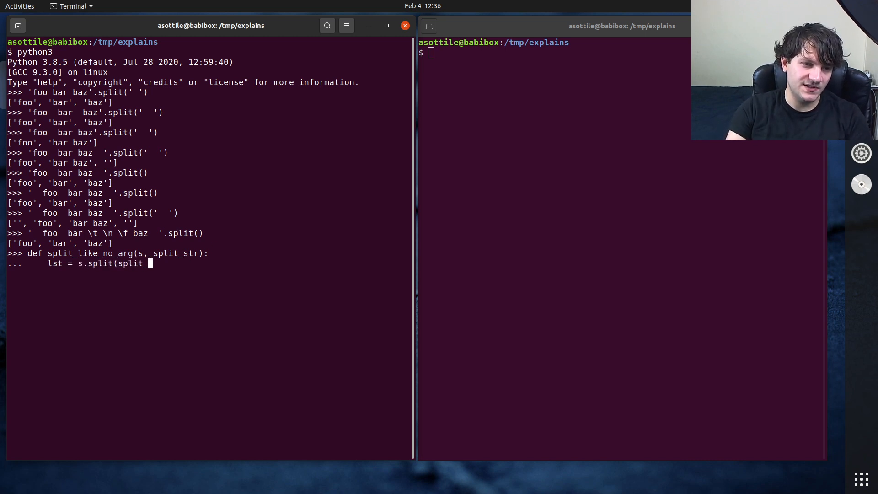
pyautogui.write('str)')
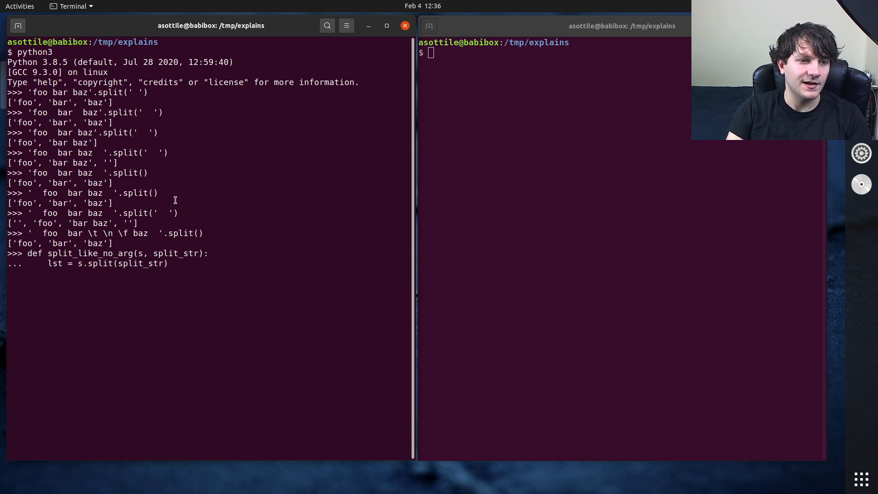
# Step: Add an endswith check that pops the trailing entry and begin the startswith(split_str) check
pyautogui.write('if')
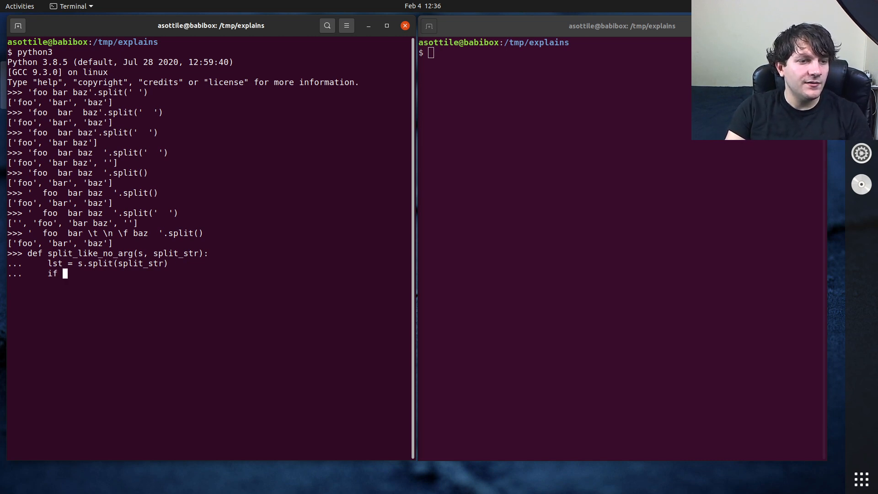
pyautogui.write('s.endswith(split_str):')
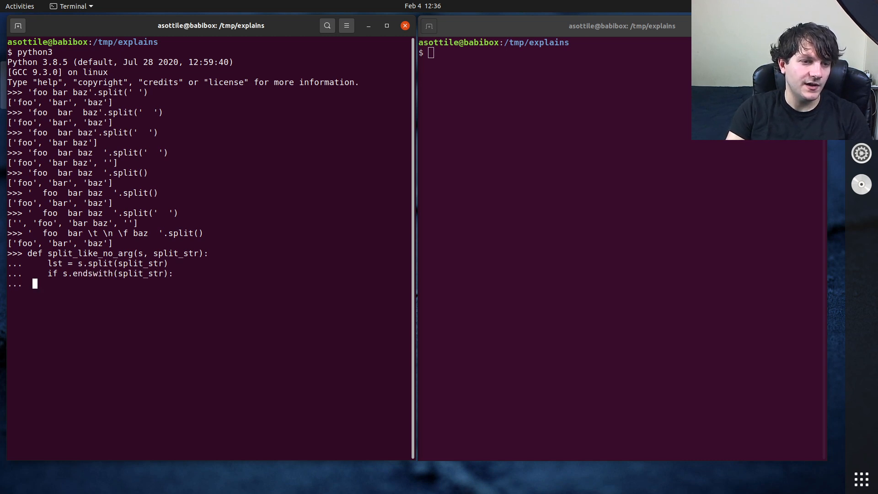
pyautogui.write('lst.p')
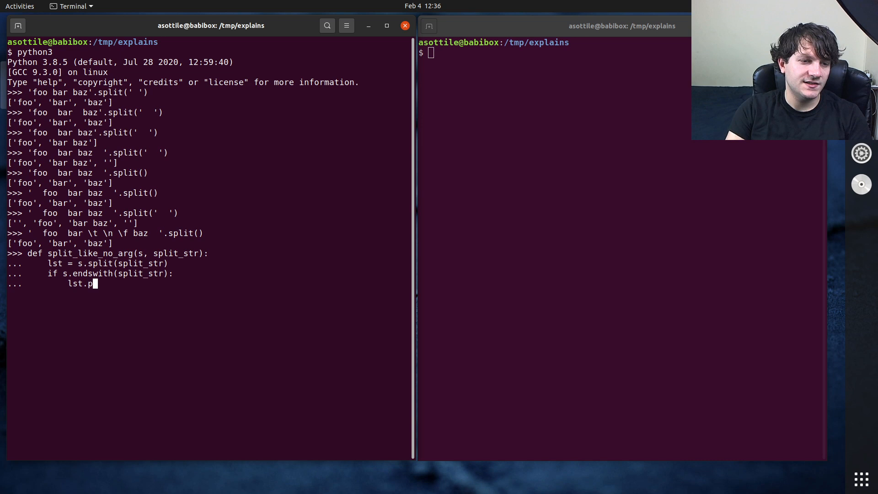
pyautogui.write('op()')
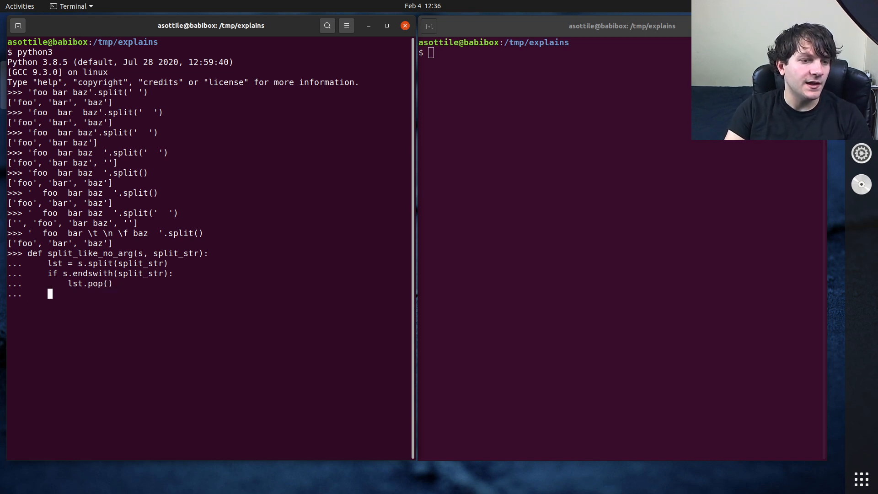
pyautogui.write('if s.start')
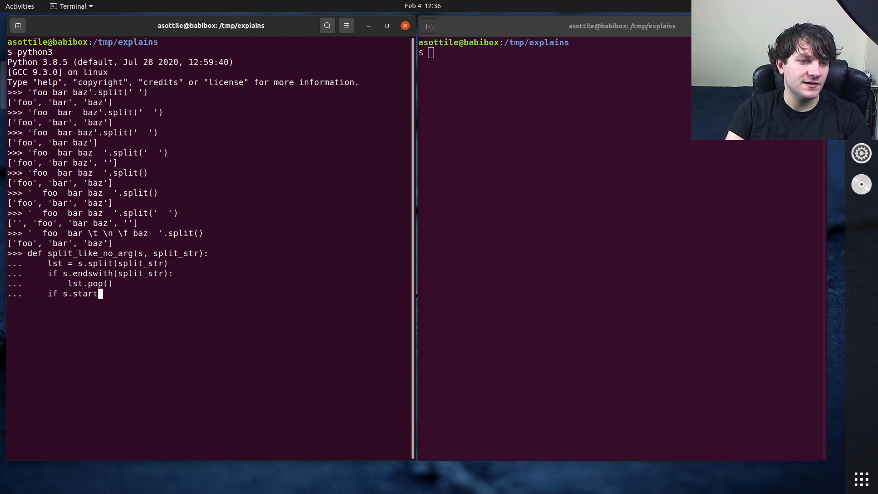
pyautogui.write('swith(split_str):')
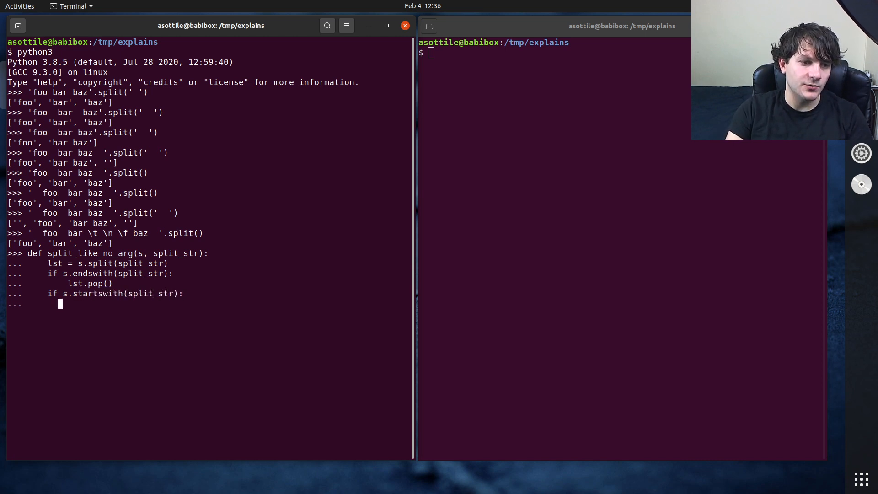
# Step: Begin a lst assignment in the second Python session for list experiments
pyautogui.write('lst =')
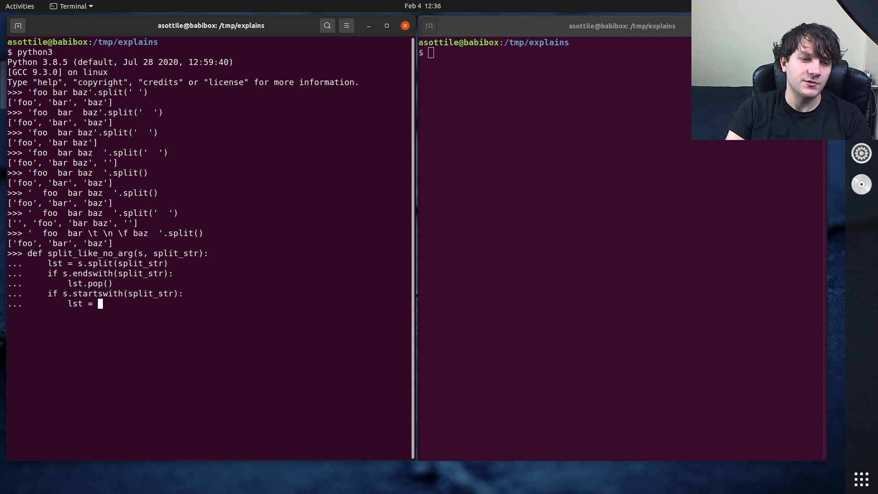
pyautogui.write('.re')
pyautogui.click(622, 247)
pyautogui.write('list')
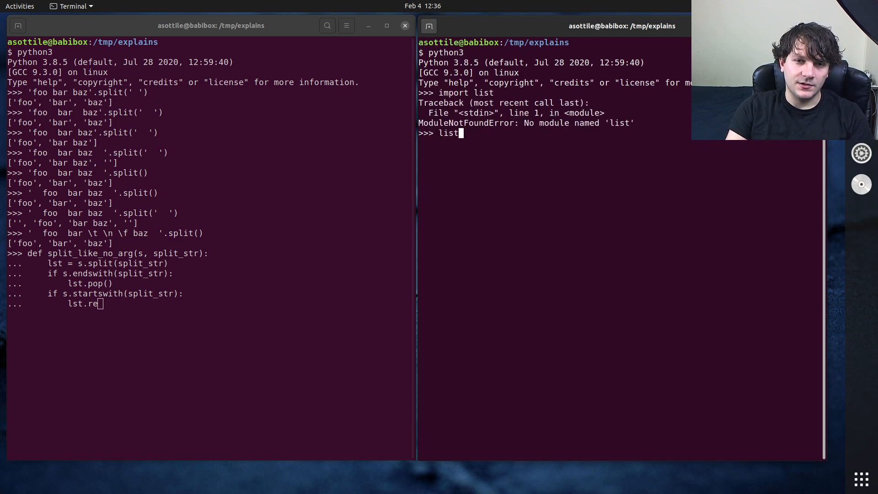
# Step: Create lst = [1, 2, 3] and confirm lst.pop(0) removes the first item
pyautogui.write('lst = [1,')
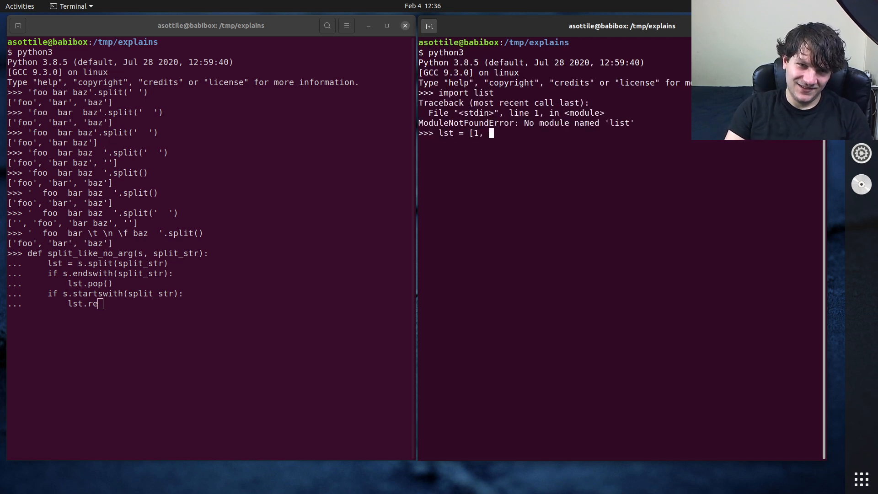
pyautogui.write('2, 3]')
pyautogui.write('lst')
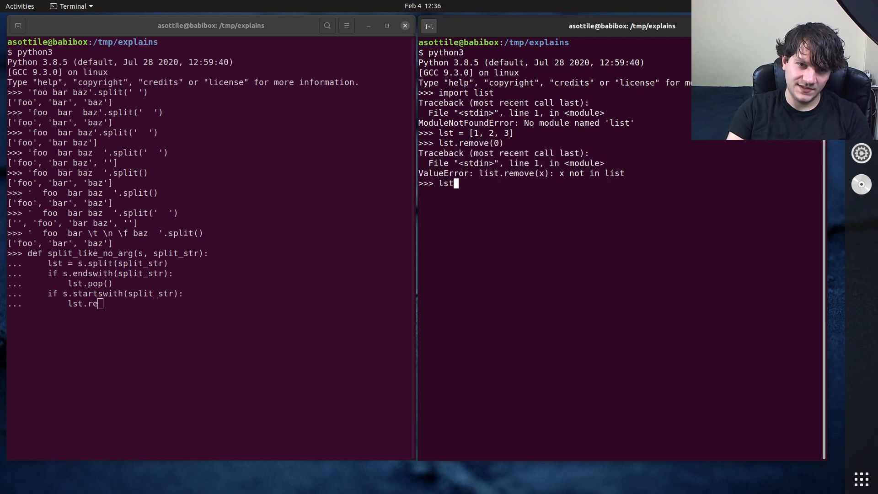
pyautogui.write('.pop(')
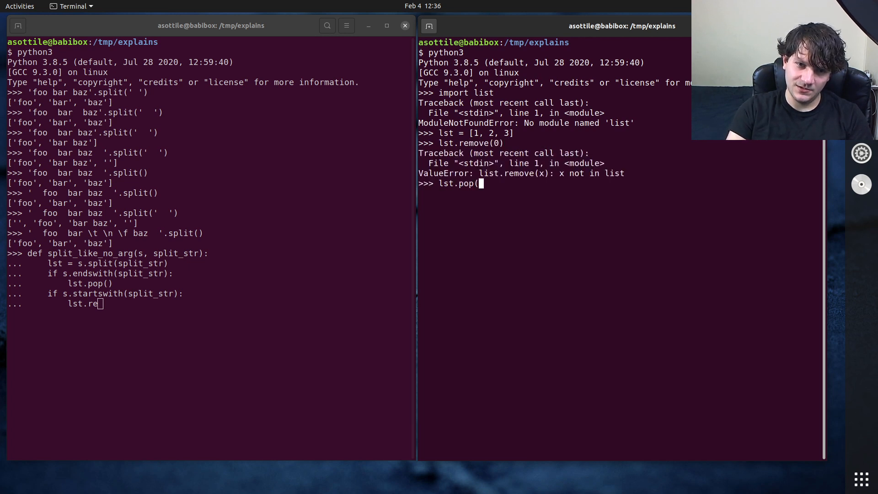
pyautogui.press('Return')
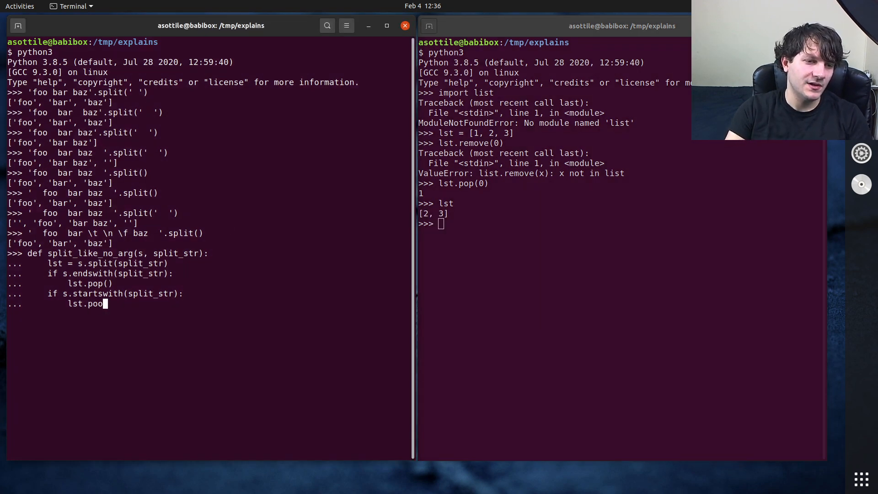
# Step: Make the helper pop index 0 on a leading separator and begin its return line
pyautogui.write('(0)')
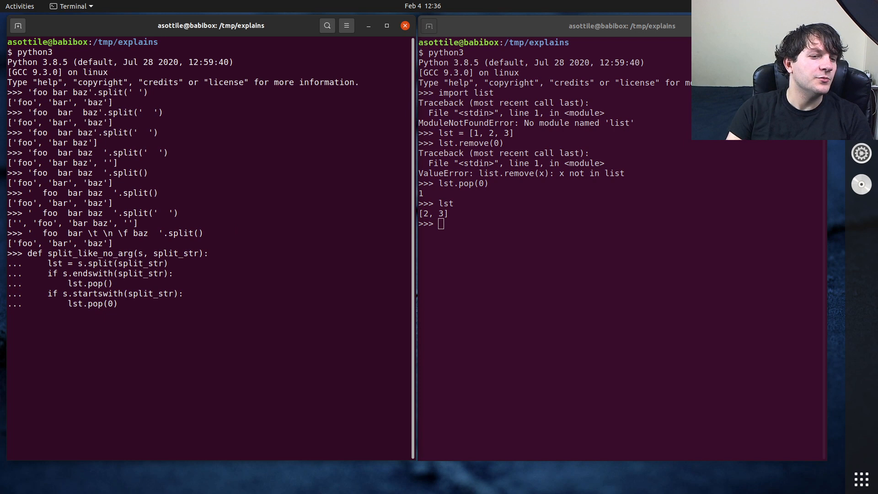
pyautogui.write('return')
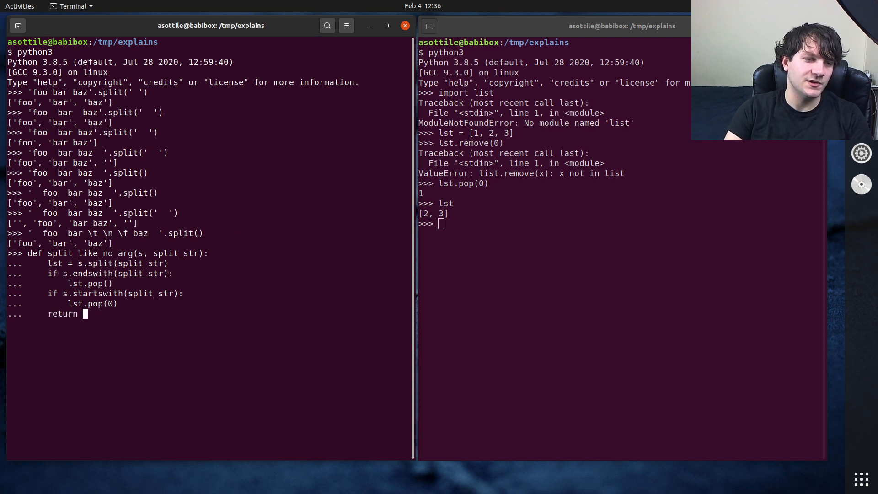
# Step: Return lst from split_like_no_arg and test it on padded 'foo bar baz' strings with space separators
pyautogui.write('lst')
pyautogui.write("split_like_no_arg('  foo  bar  baz")
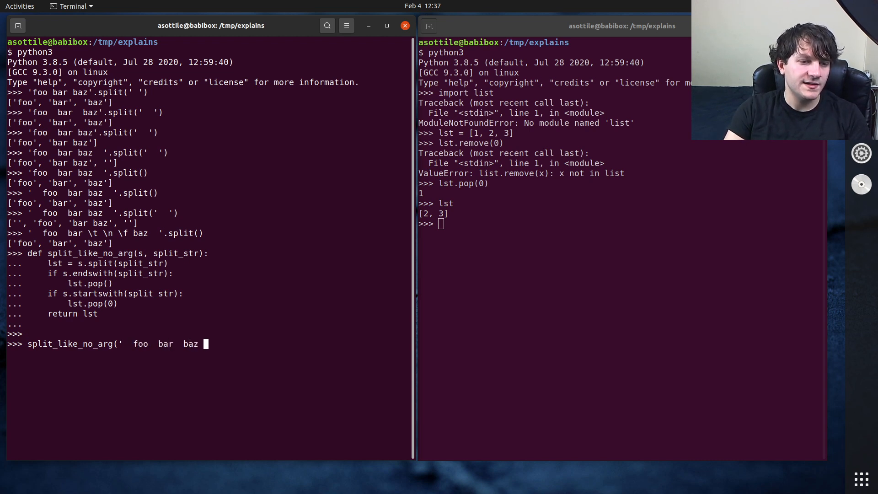
pyautogui.write("', '")
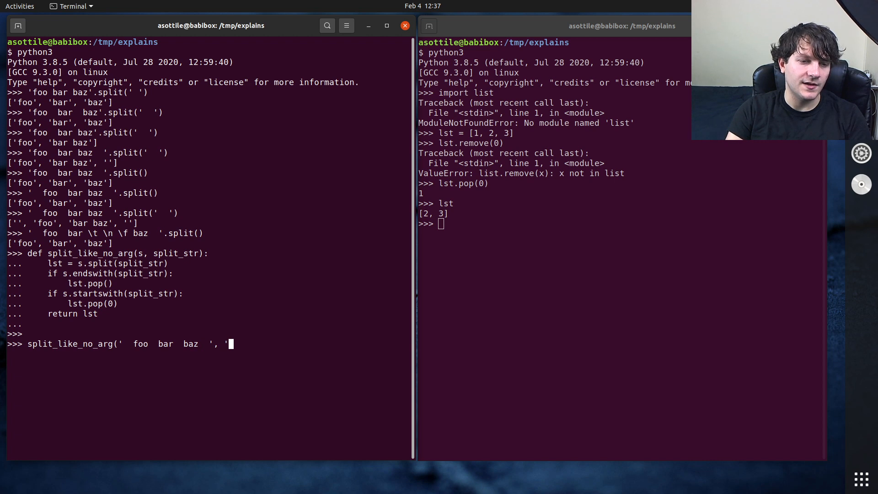
pyautogui.write("')")
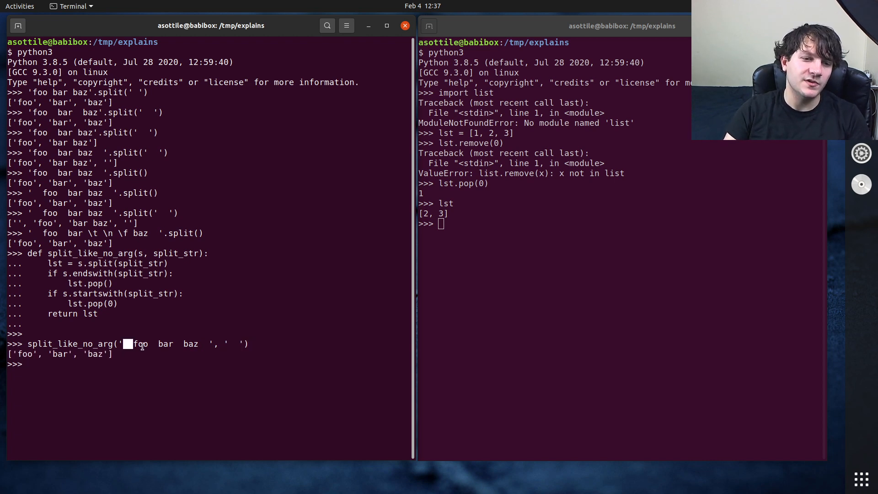
pyautogui.write("split_like_no_arg('  foo  bar  baz ', '  ')")
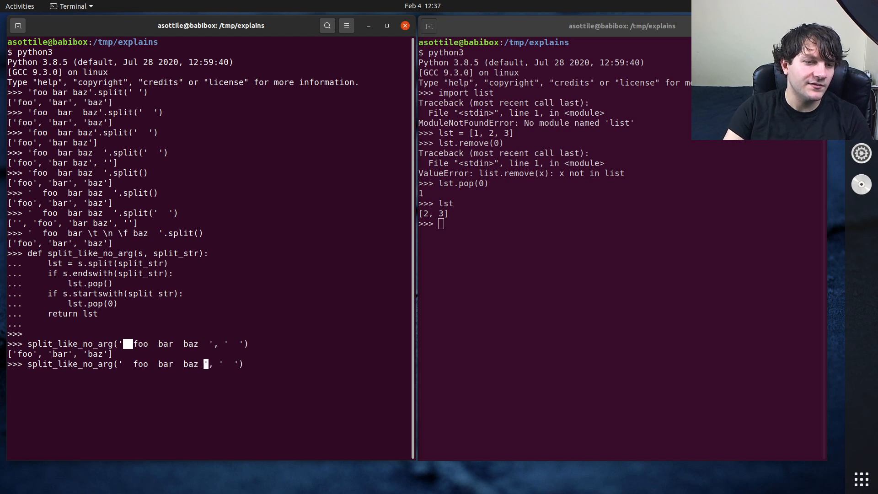
pyautogui.press('Return')
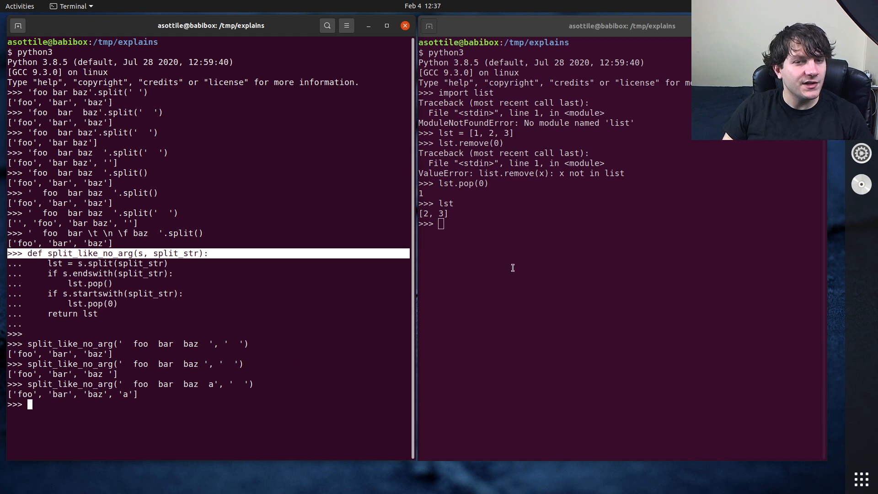
# Step: Leave the second Python session and change to ~/workspace/
pyautogui.write('cd ~/workspace/')
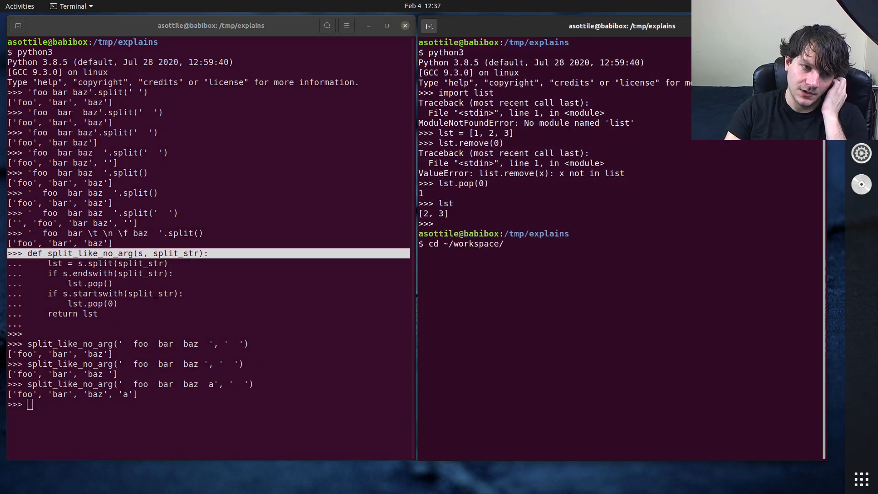
# Step: Search the pre-commit source in babi for the zsplit function in pre_commit/git.py
pyautogui.write('pr')
pyautogui.write('z')
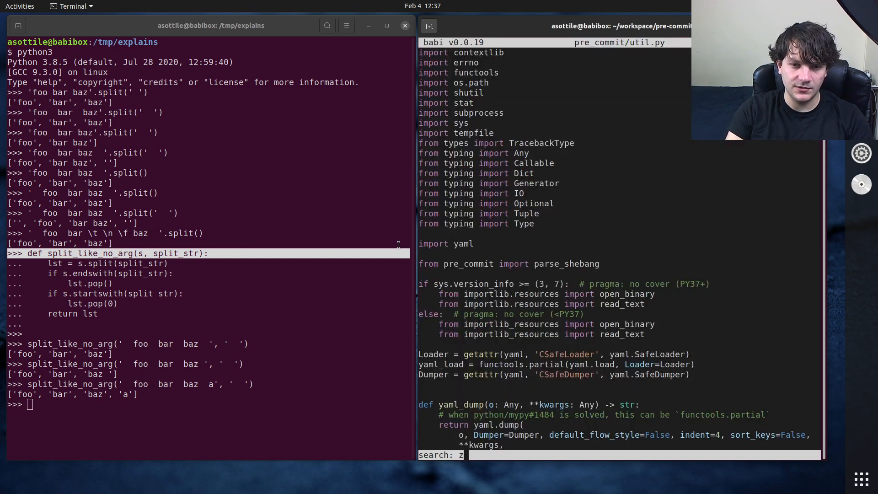
pyautogui.press('Return')
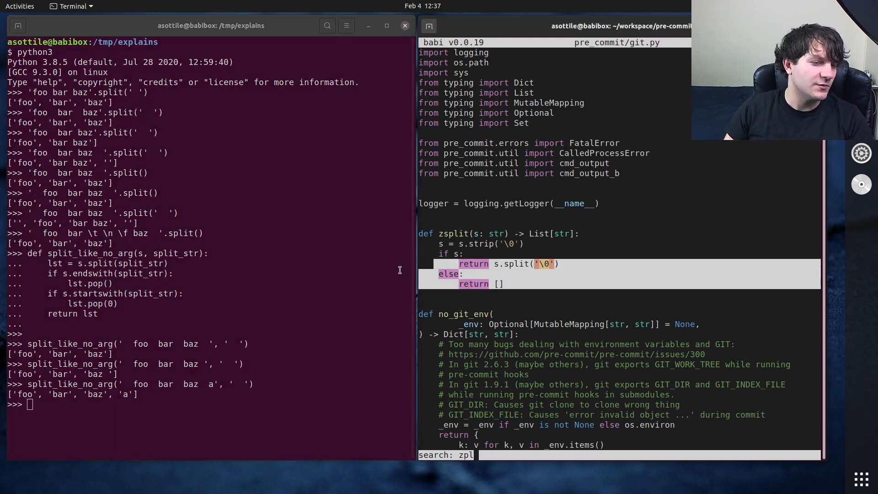
# Step: Show ''.split(' ') returning [''] while ''.split() returns []
pyautogui.write("';")
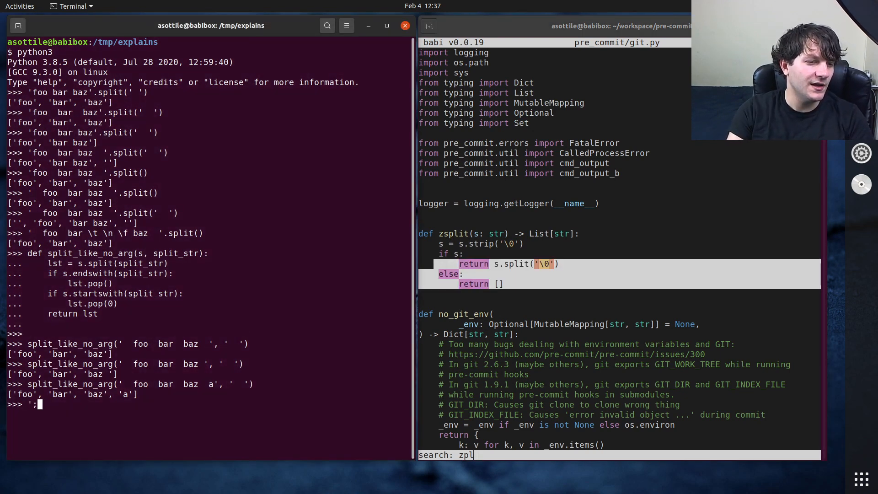
pyautogui.write("'.spl")
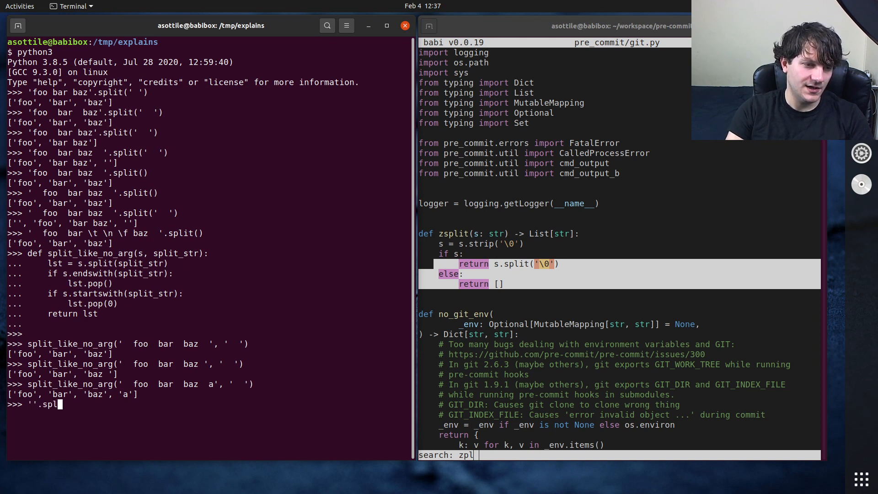
pyautogui.press('Return')
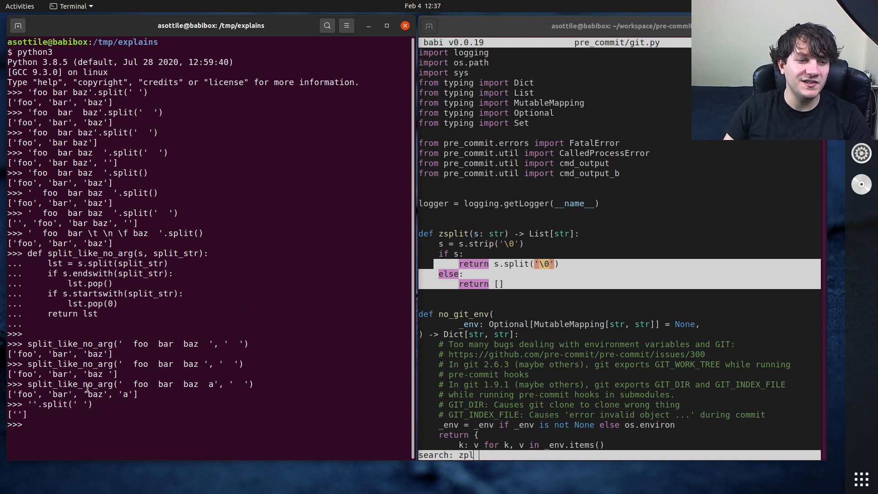
pyautogui.press('Return')
pyautogui.write("''.split()")
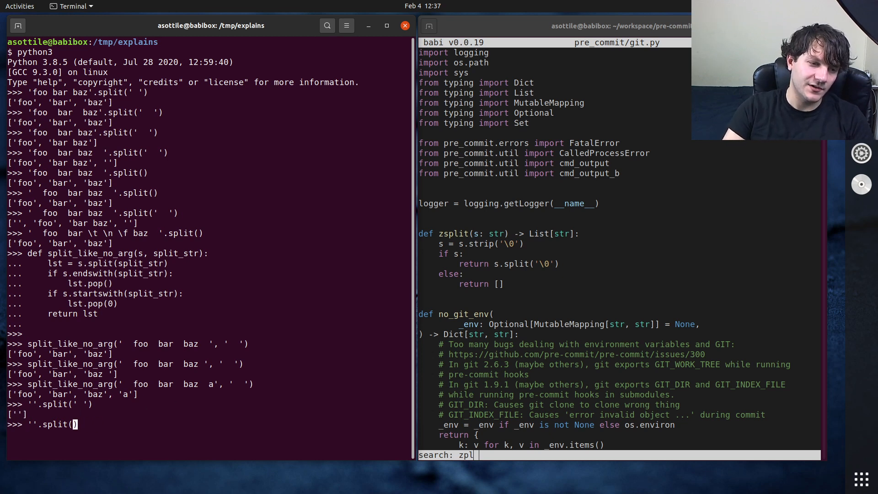
pyautogui.press('Return')
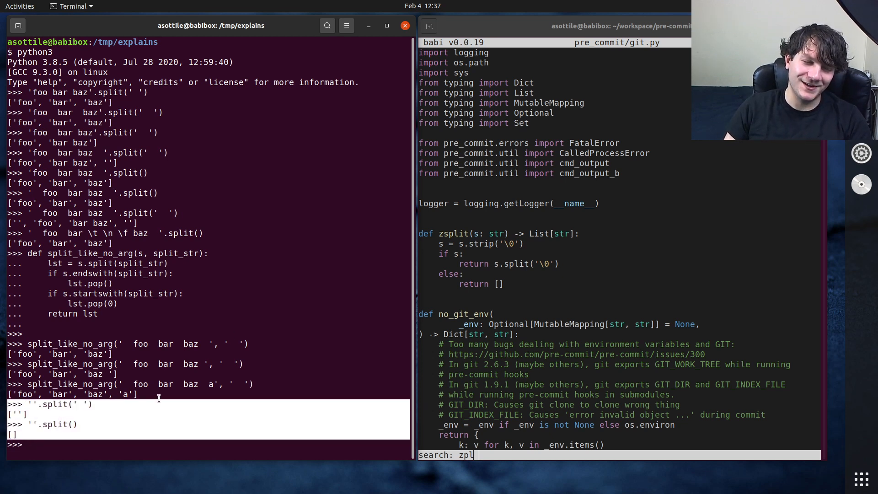